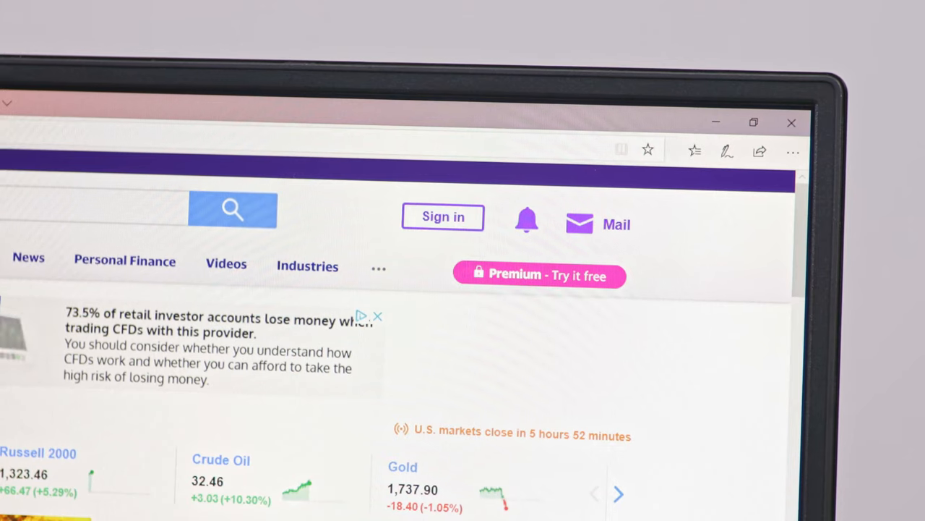
# Scroll the Yahoo Finance homepage down to the news headlines and My Portfolio & Markets section.
pyautogui.scroll(-3)
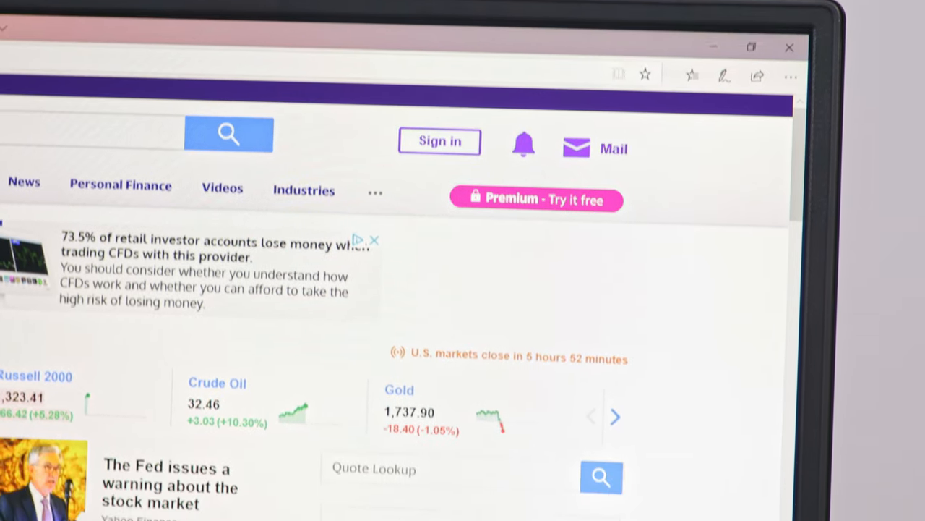
pyautogui.scroll(-3)
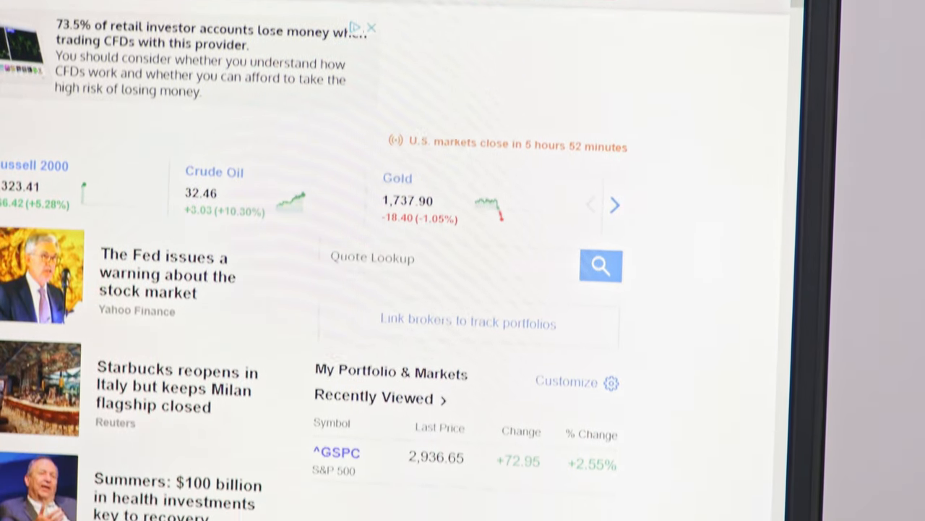
pyautogui.scroll(-3)
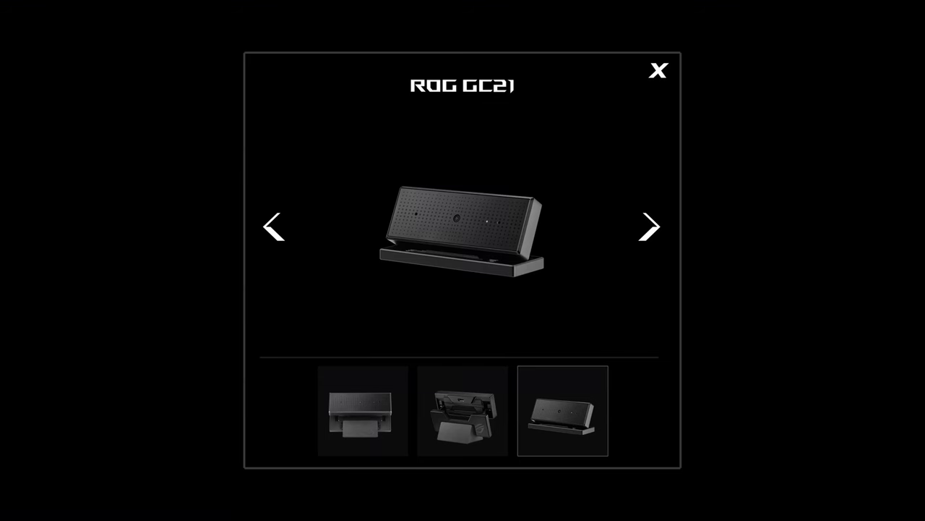
# Browse two more product photos in the ROG GC21 camera gallery.
pyautogui.click(462, 411)
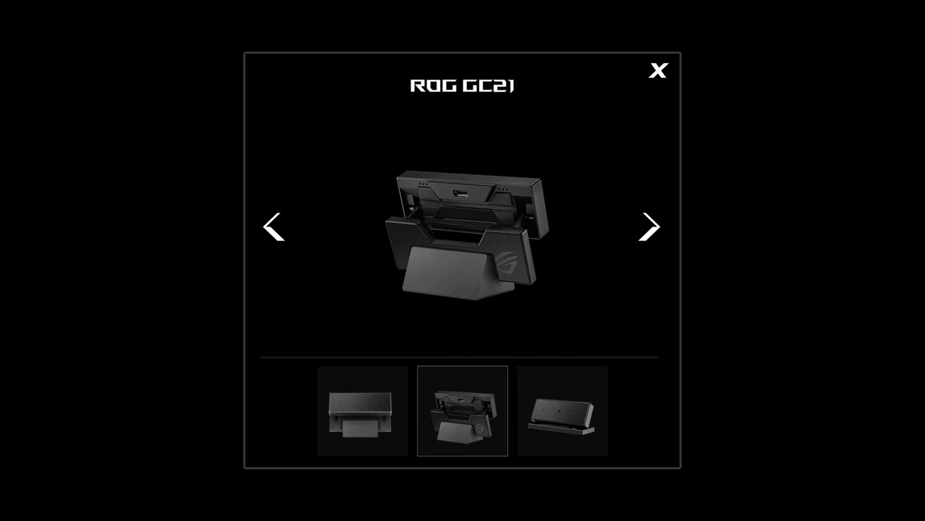
pyautogui.click(362, 411)
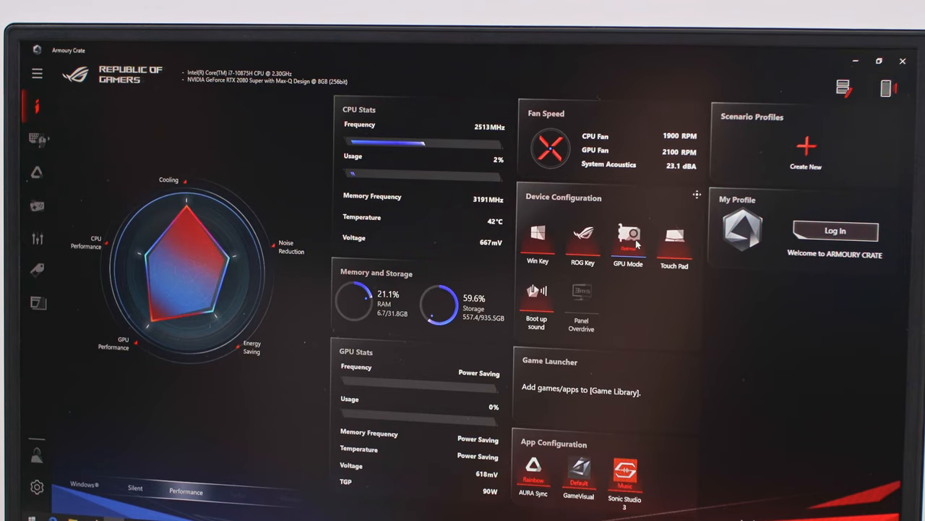
pyautogui.click(627, 239)
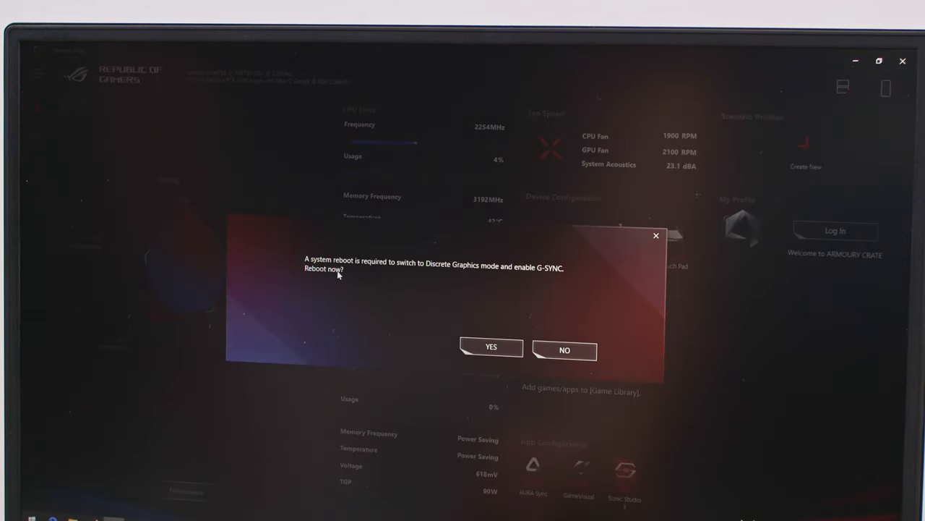
pyautogui.moveTo(451, 292)
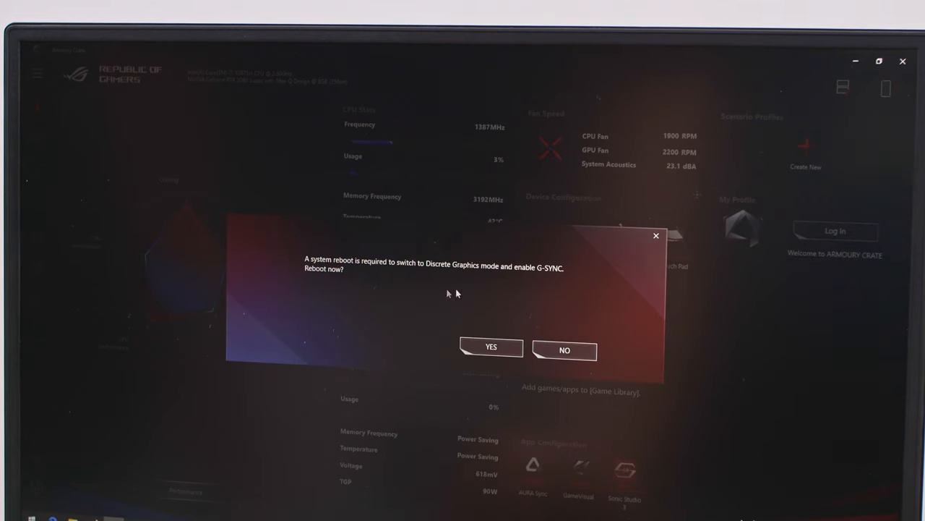
pyautogui.moveTo(564, 352)
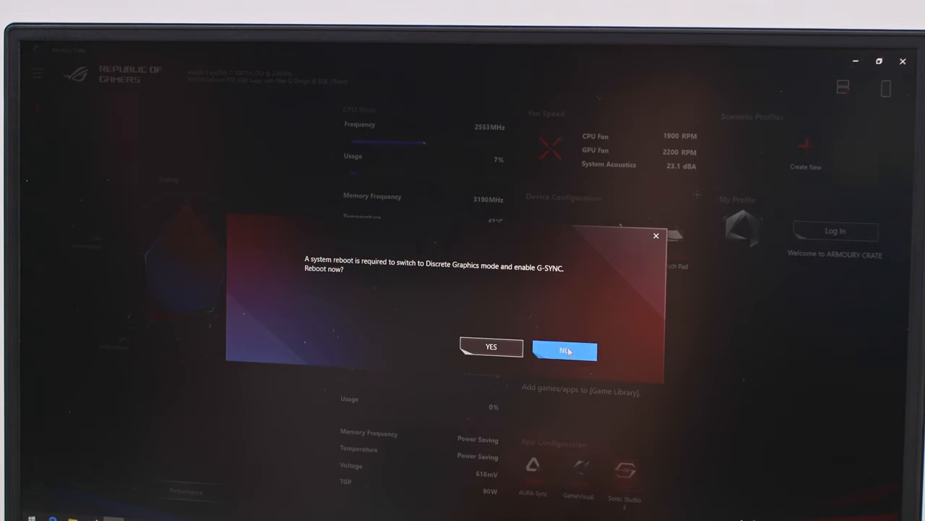
pyautogui.click(566, 350)
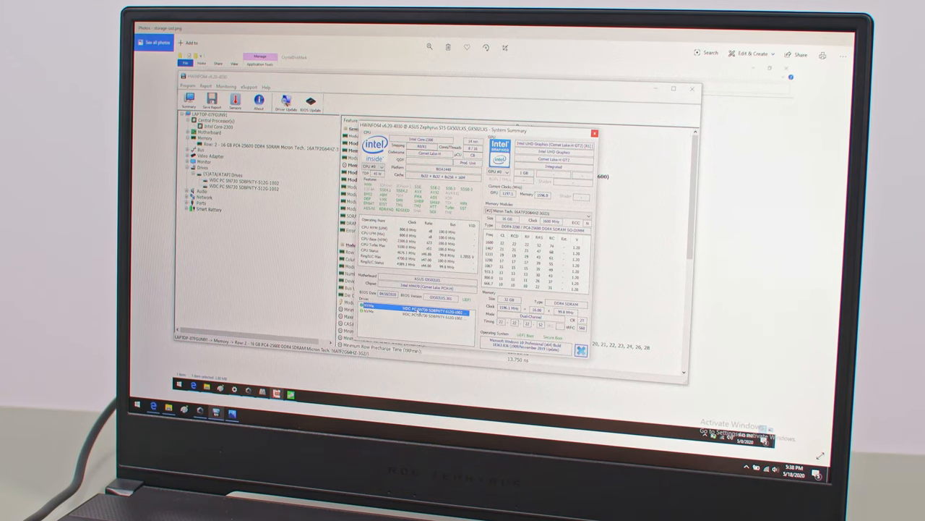
pyautogui.click(231, 182)
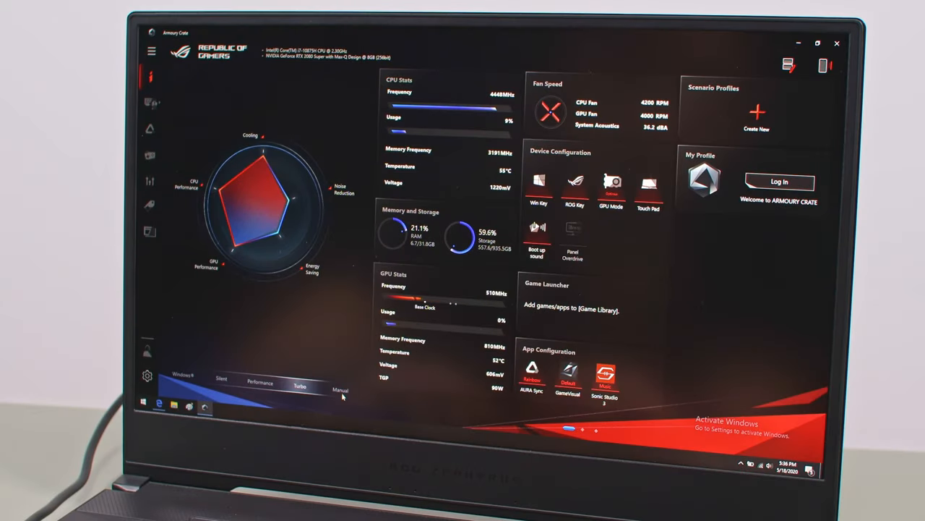
# Select Manual mode and show the GPU's clock offset sliders and fan curve.
pyautogui.click(340, 385)
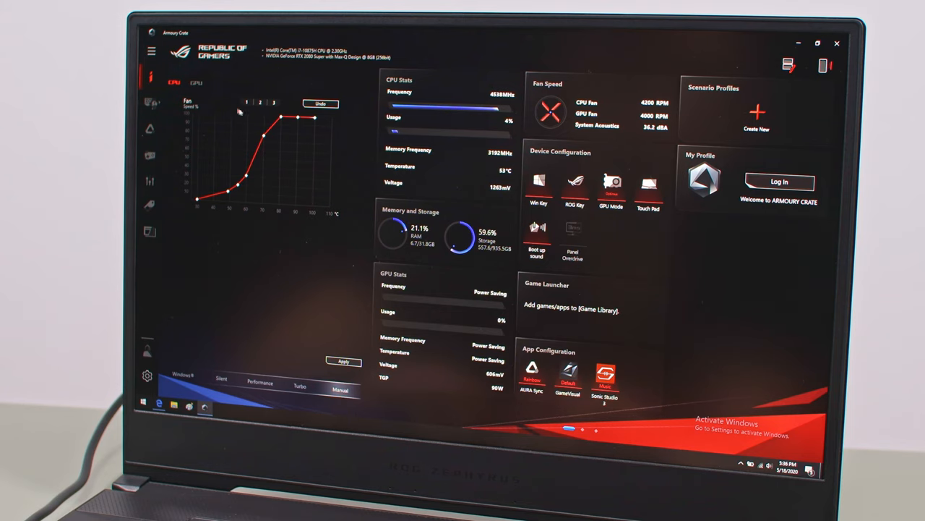
pyautogui.click(195, 82)
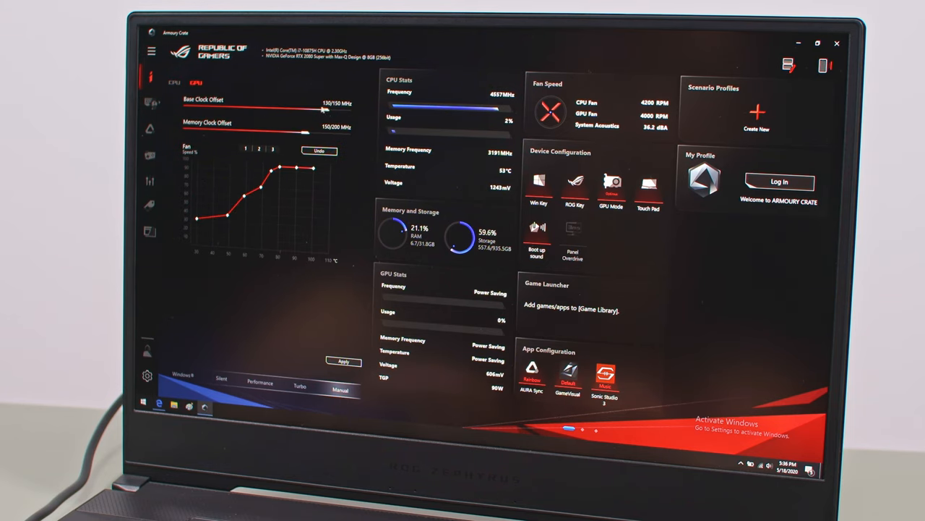
pyautogui.moveTo(304, 131); pyautogui.dragTo(330, 132)
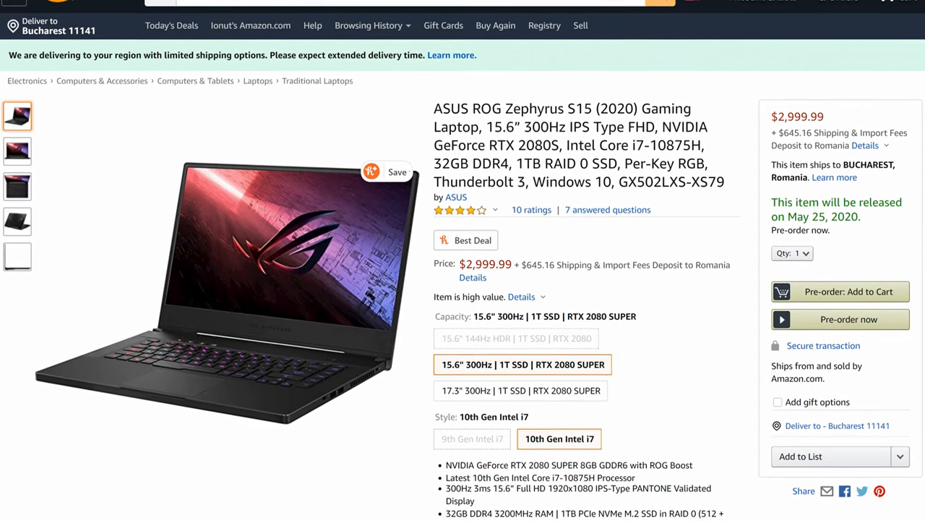
# Scroll through the Zephyrus S15 GX502LXS-XS79 listing's feature bullets and details at $2,999.99.
pyautogui.scroll(-3)
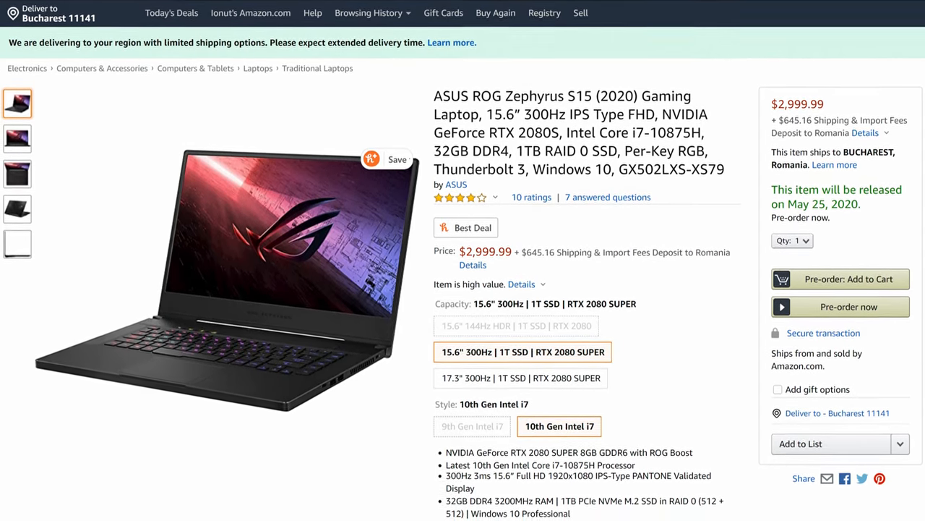
pyautogui.scroll(-3)
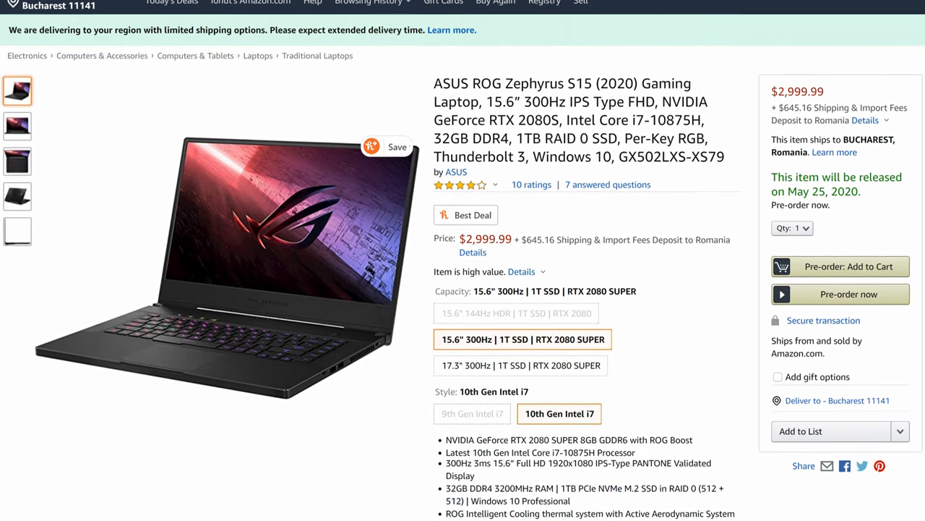
pyautogui.scroll(-3)
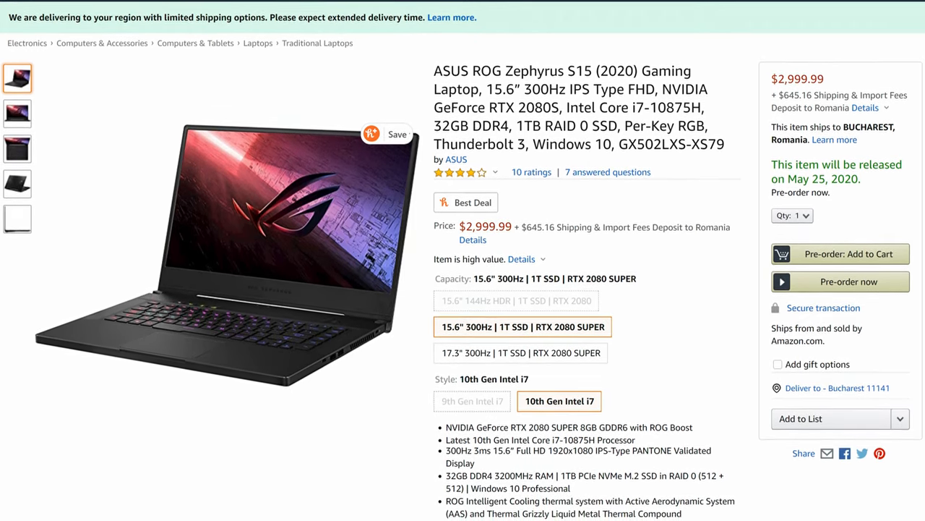
pyautogui.scroll(-3)
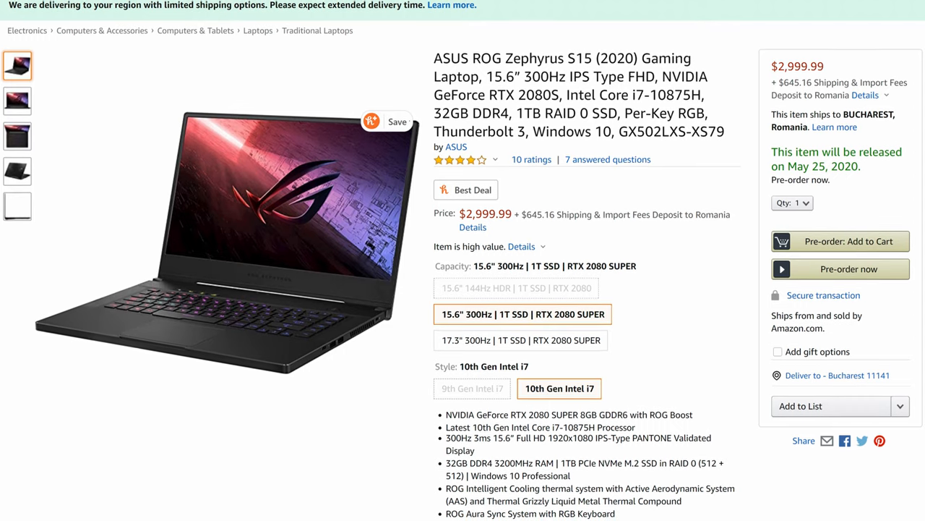
pyautogui.scroll(-3)
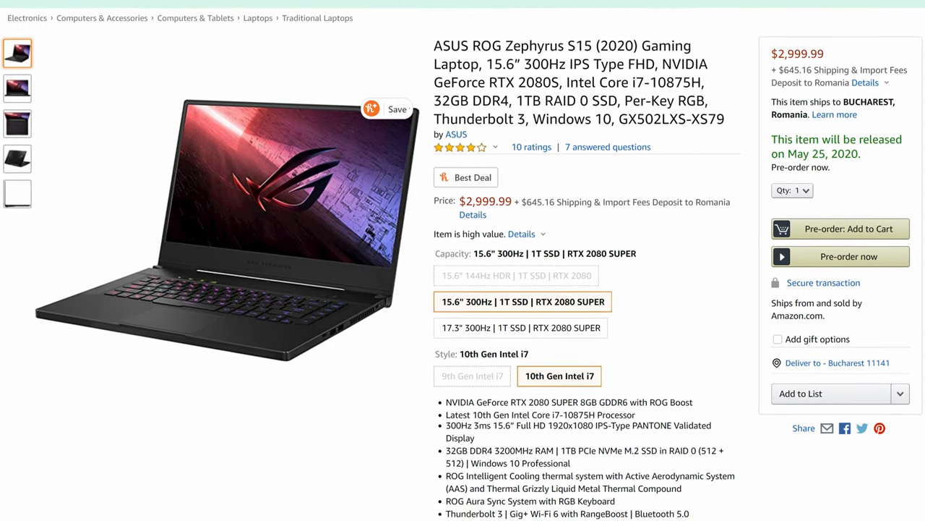
pyautogui.scroll(-3)
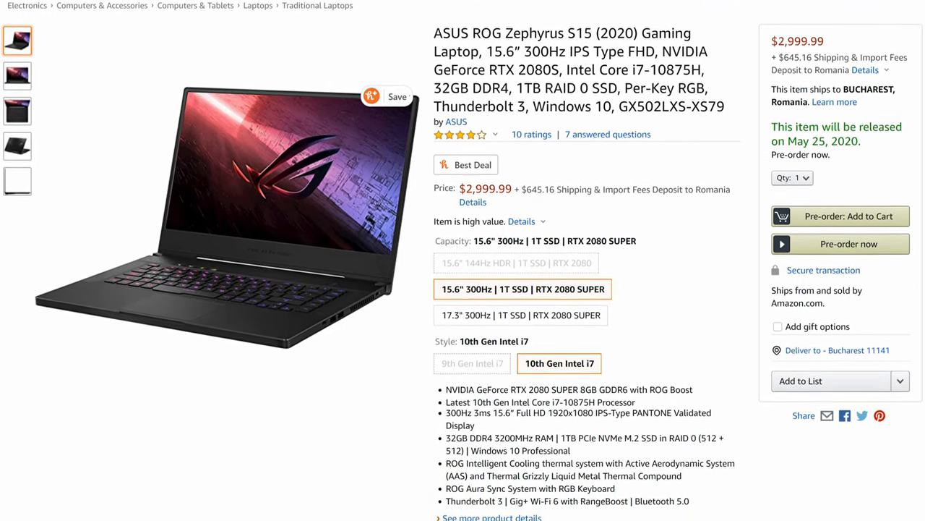
pyautogui.scroll(-3)
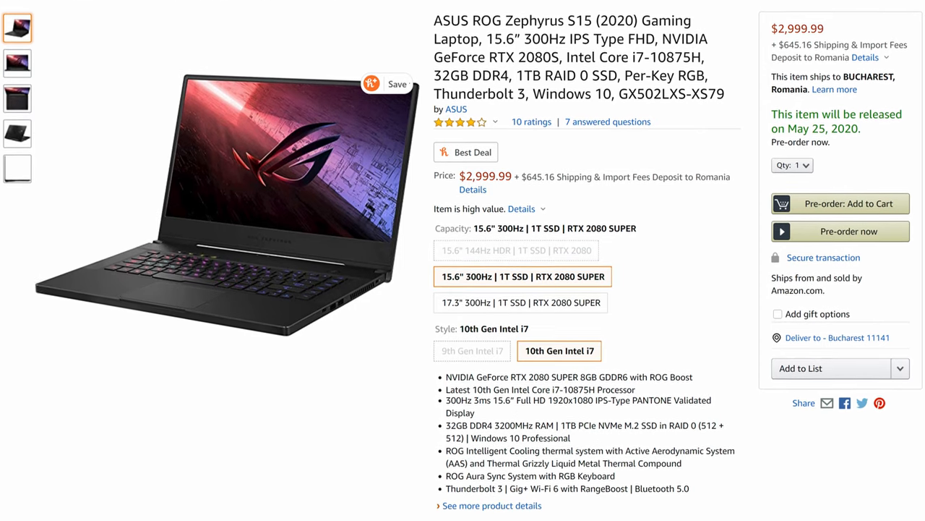
pyautogui.scroll(-3)
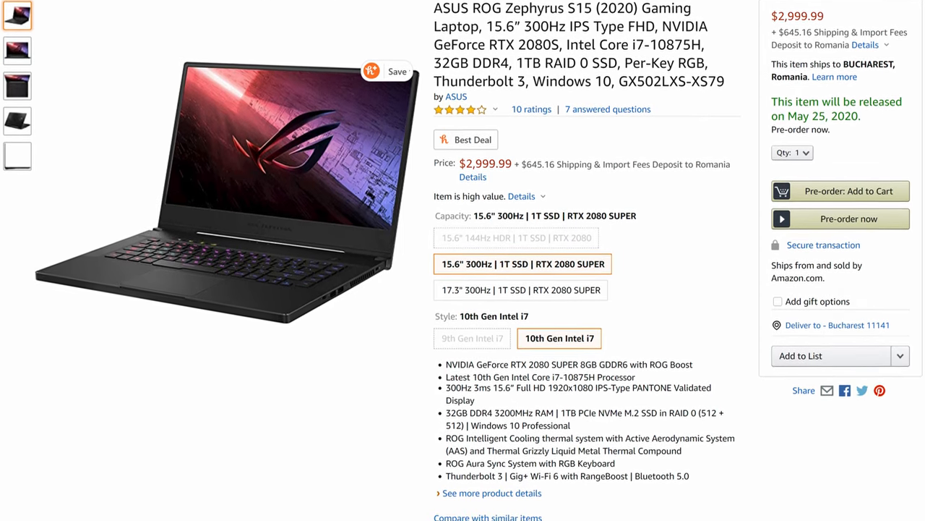
pyautogui.scroll(-3)
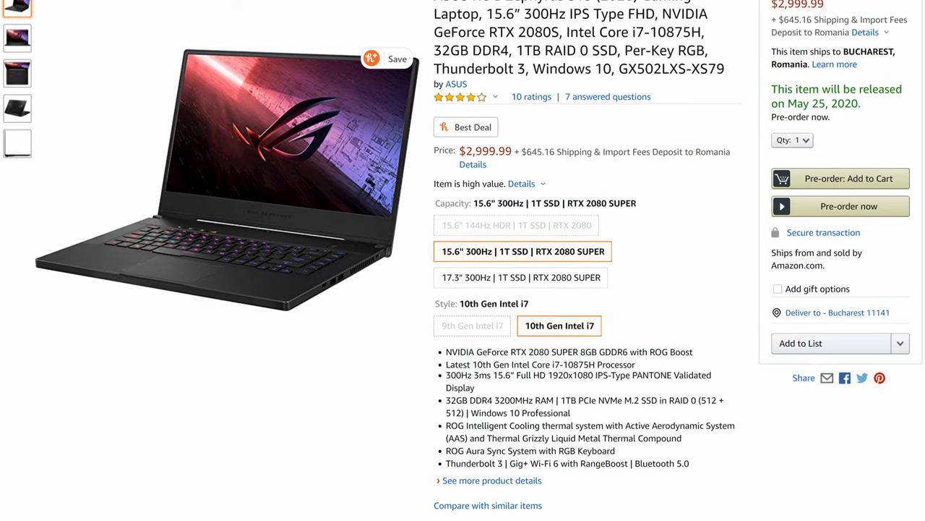
pyautogui.scroll(-3)
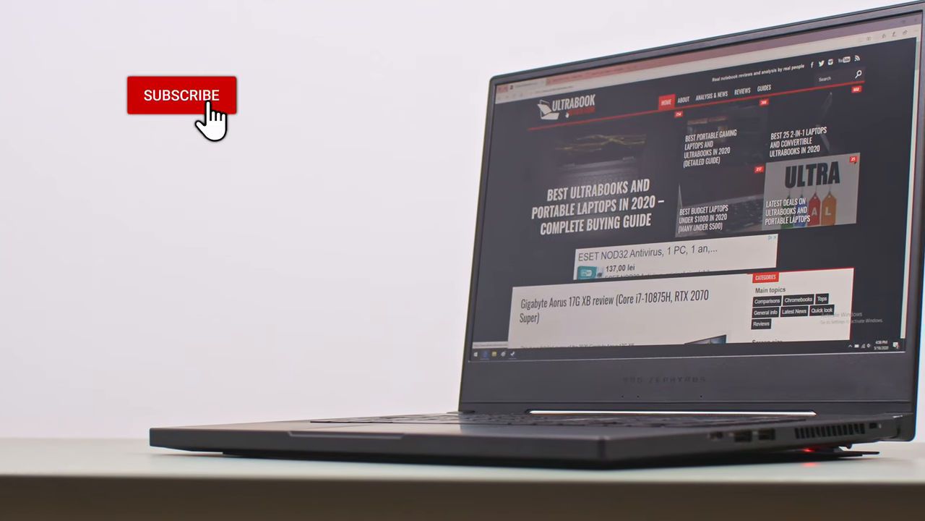
pyautogui.click(182, 96)
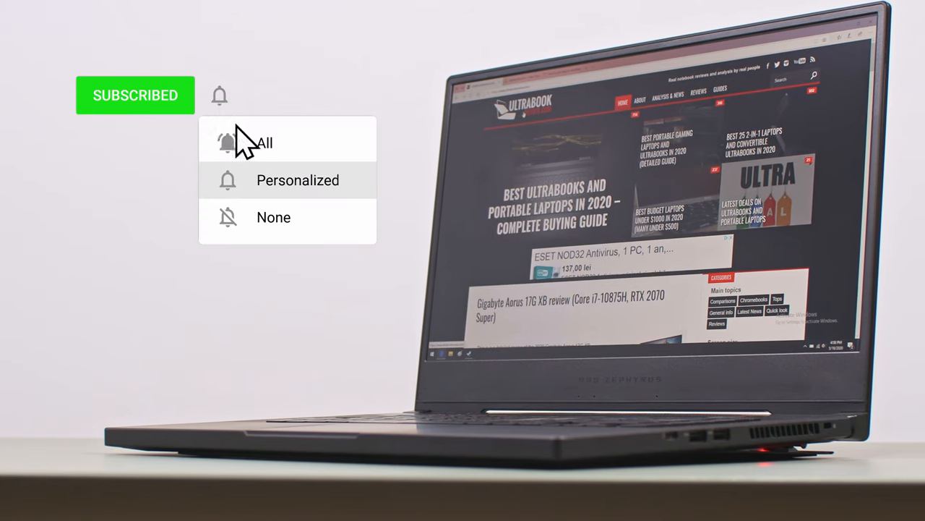